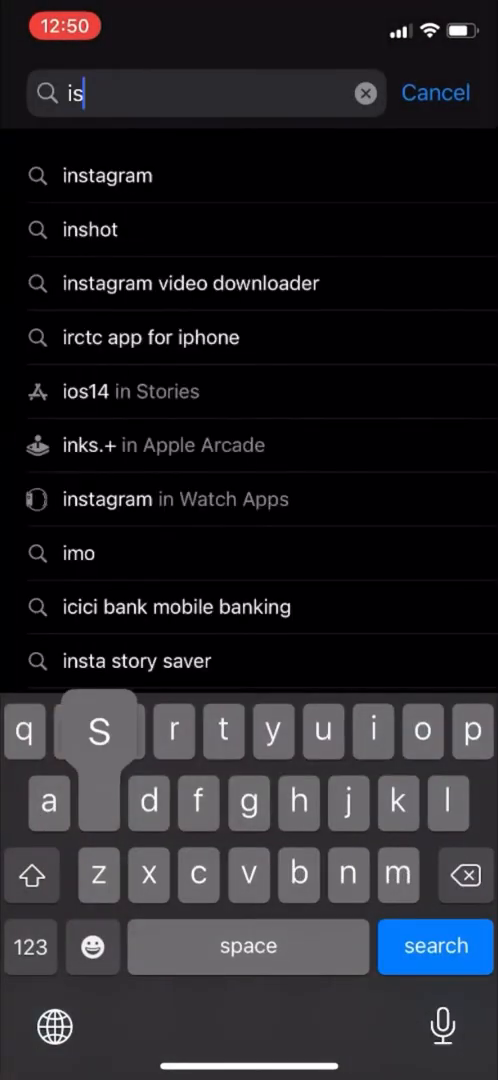
Find iSH Shell in the App Store and start installing it
text(h)
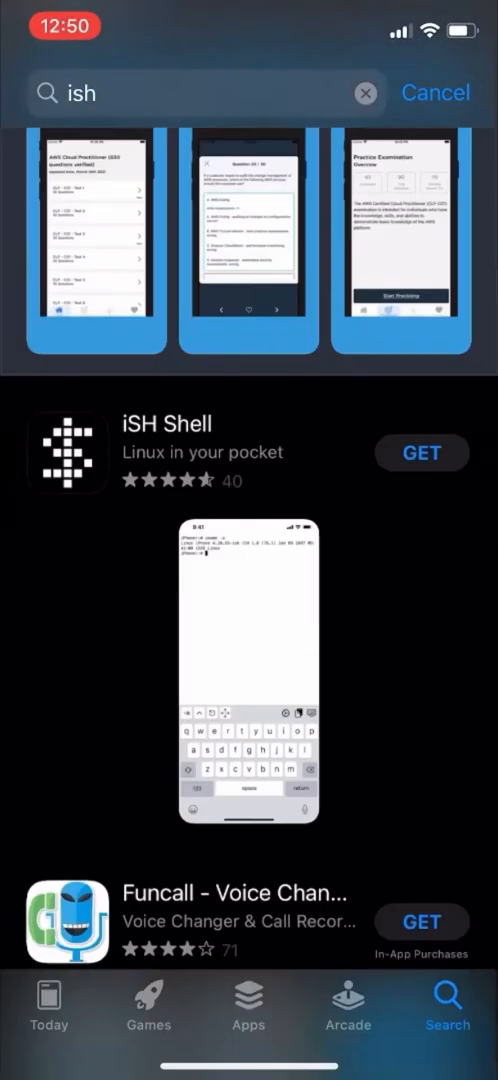
click(166, 452)
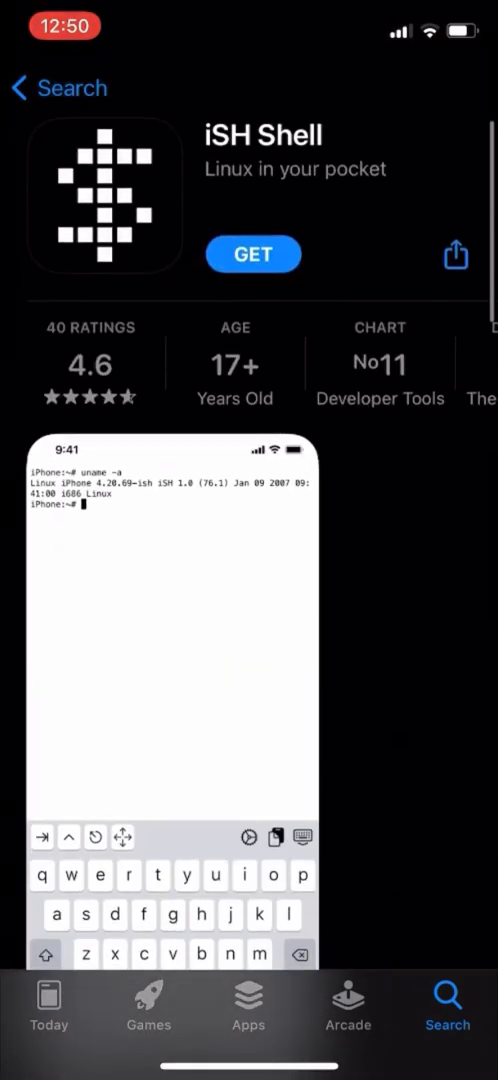
click(252, 254)
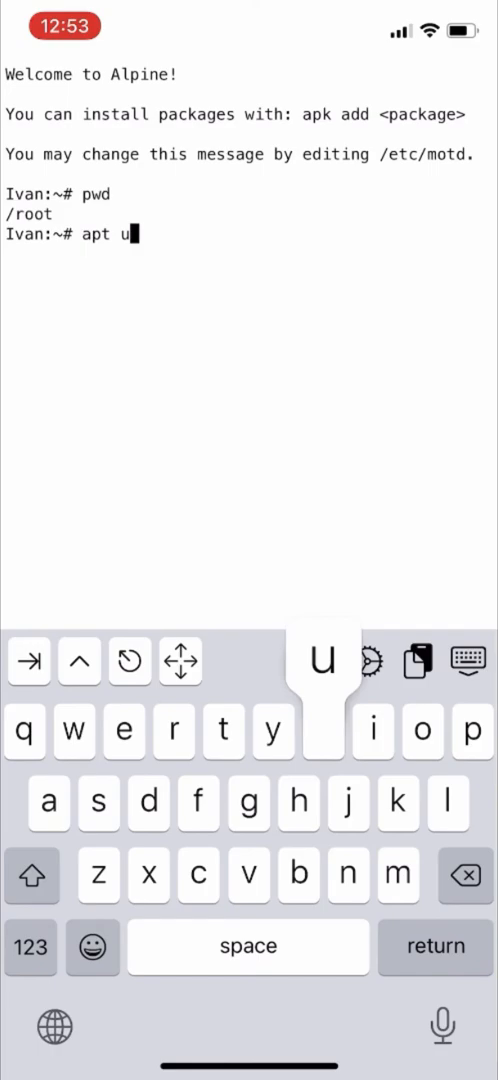
After apt is not found, run apk update (12549 packages) and begin apk upgrade
key(return)
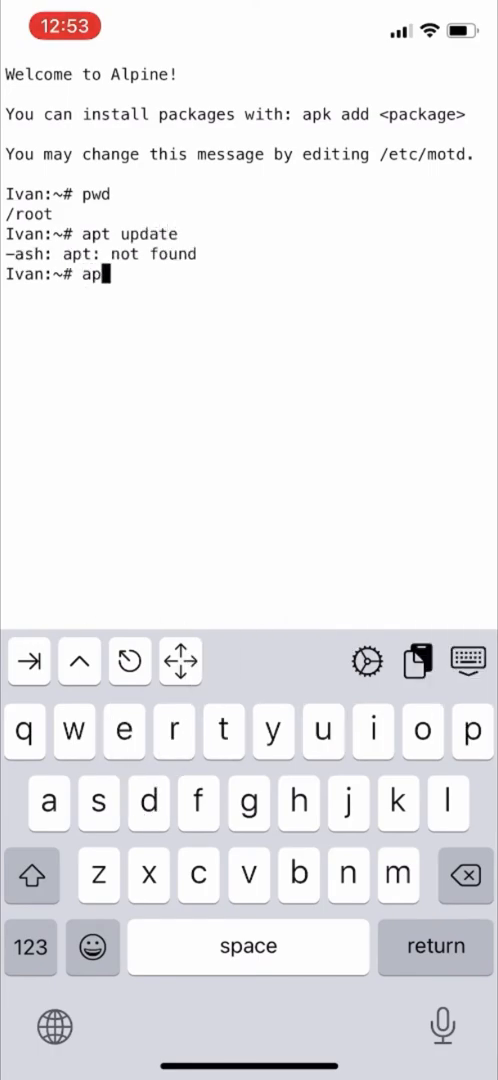
text(k update)
key(return)
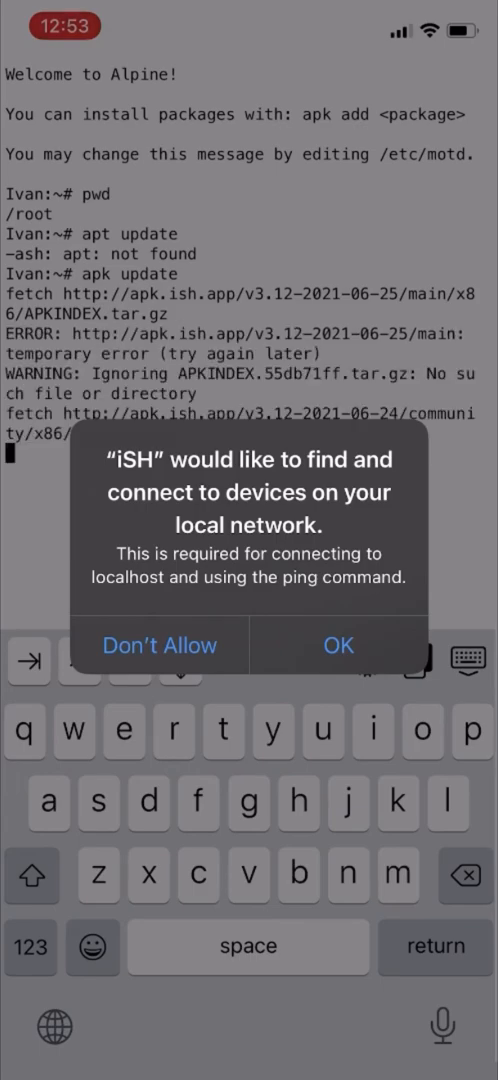
click(338, 644)
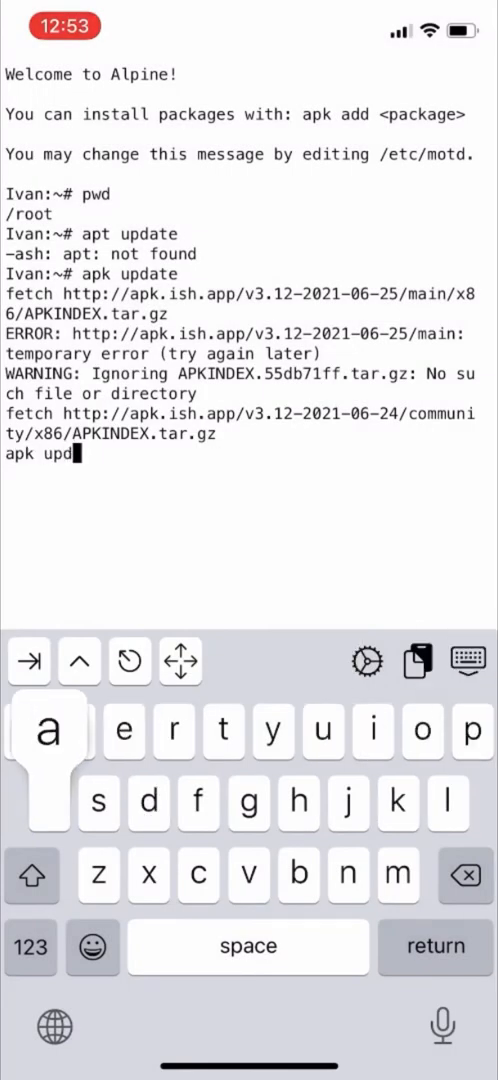
key(return)
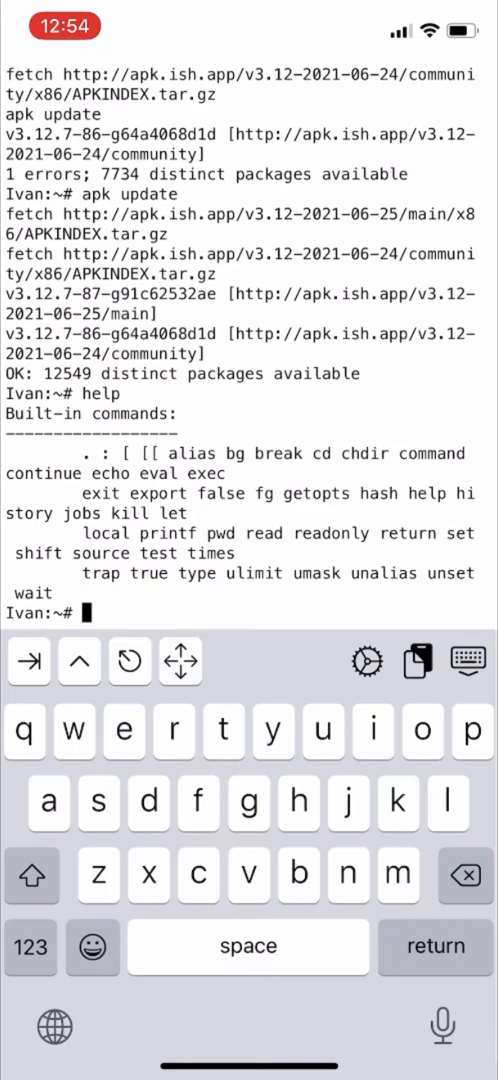
text(apk)
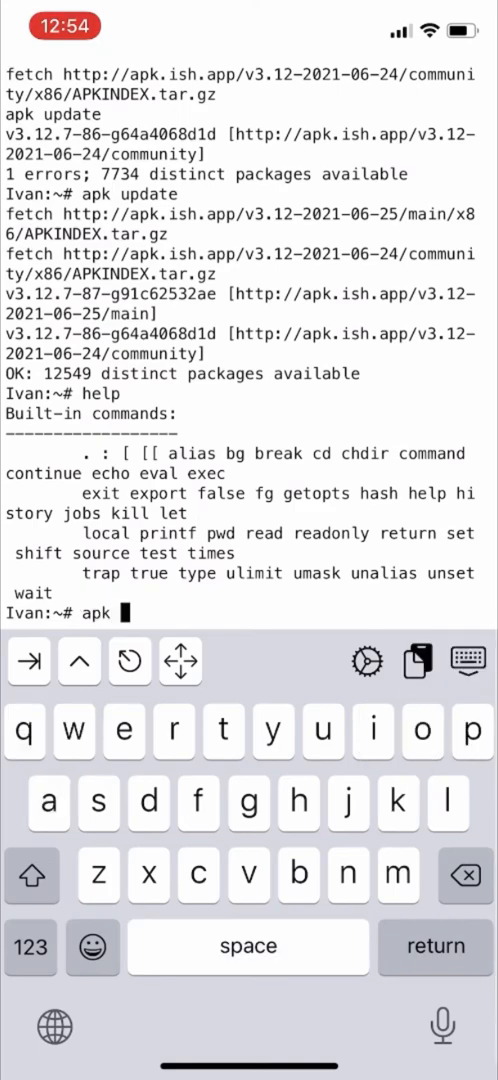
text(up)
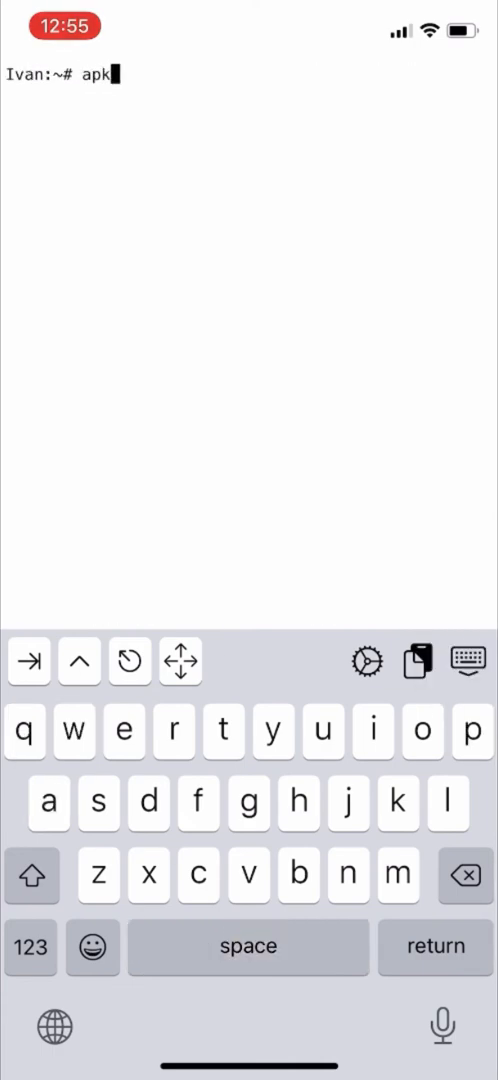
After apk add python fails, install python3 and confirm version 3.8.10
text(add python)
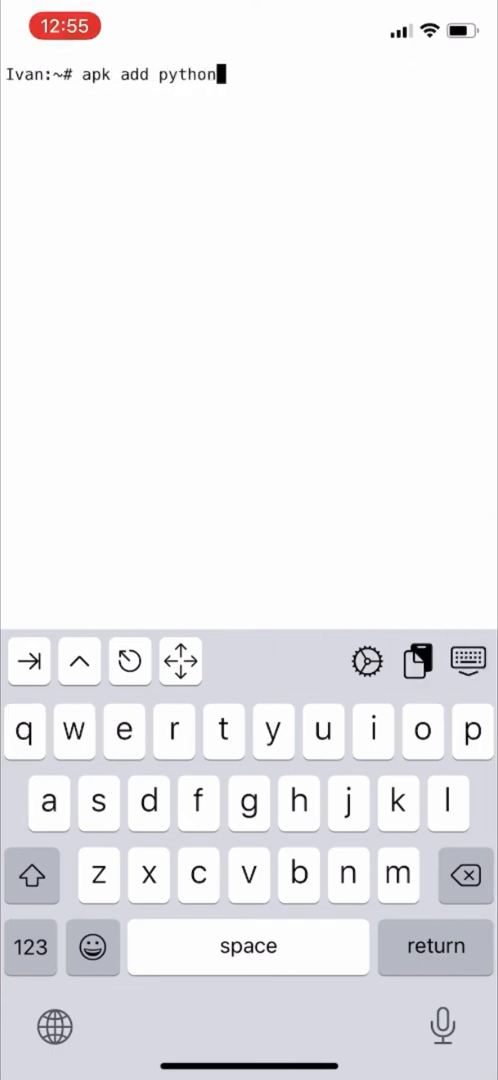
key(return)
text(python --version)
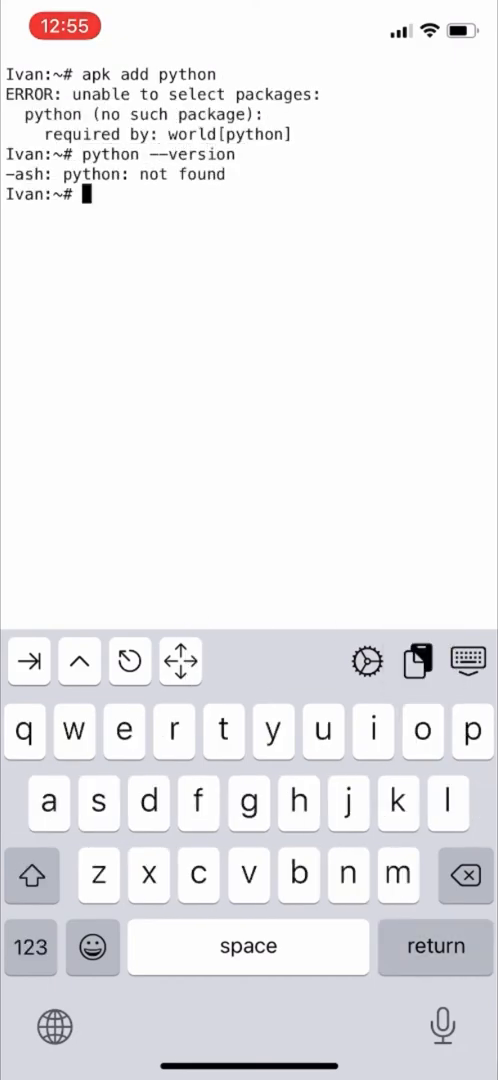
text(apk add)
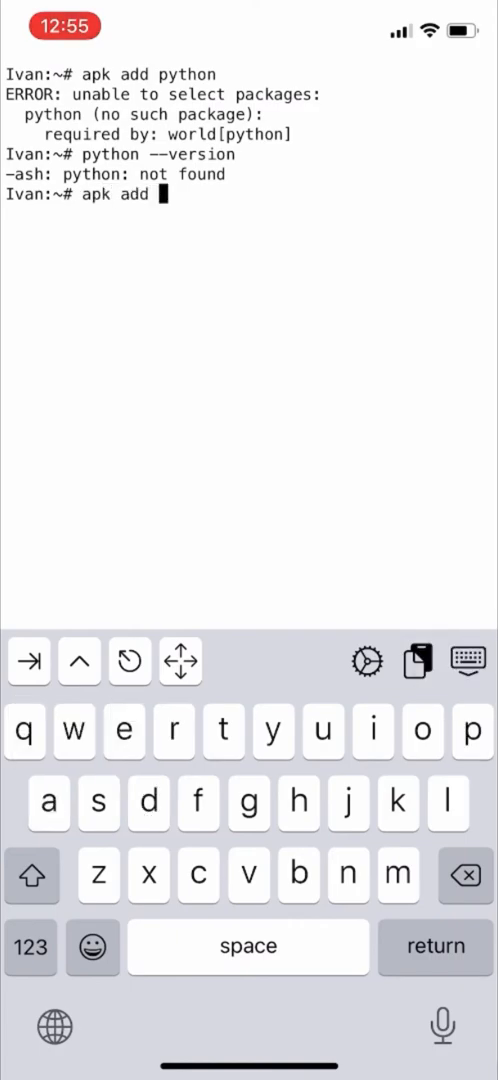
text(python3)
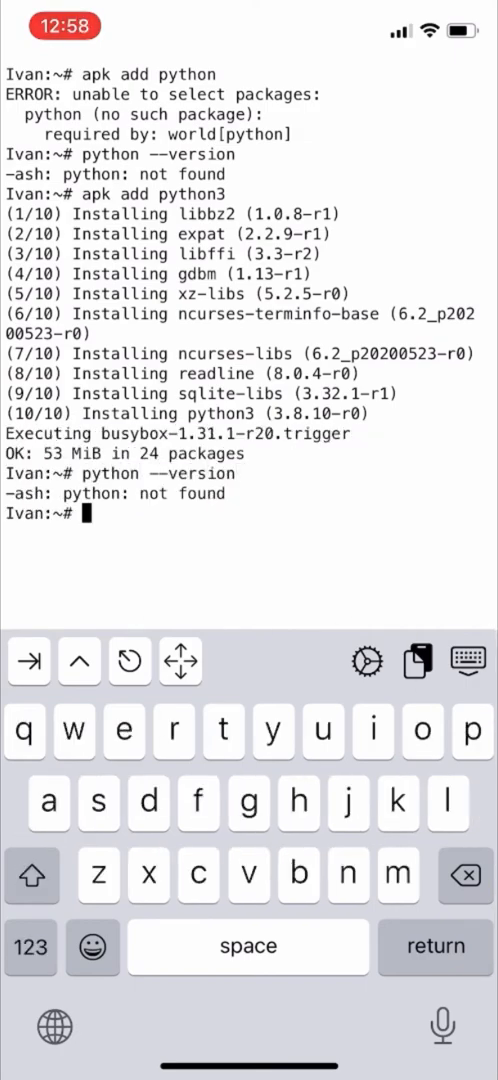
text(python3 --versio)
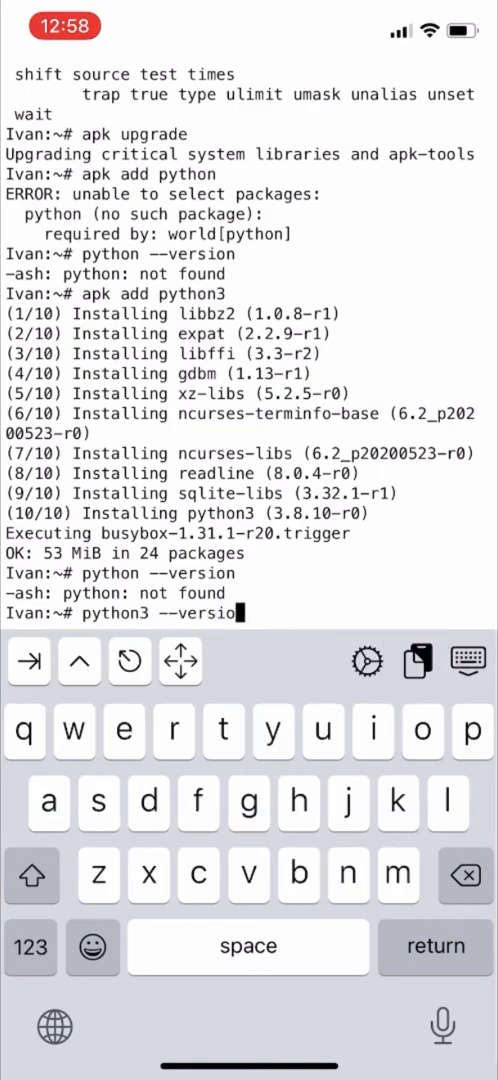
key(return)
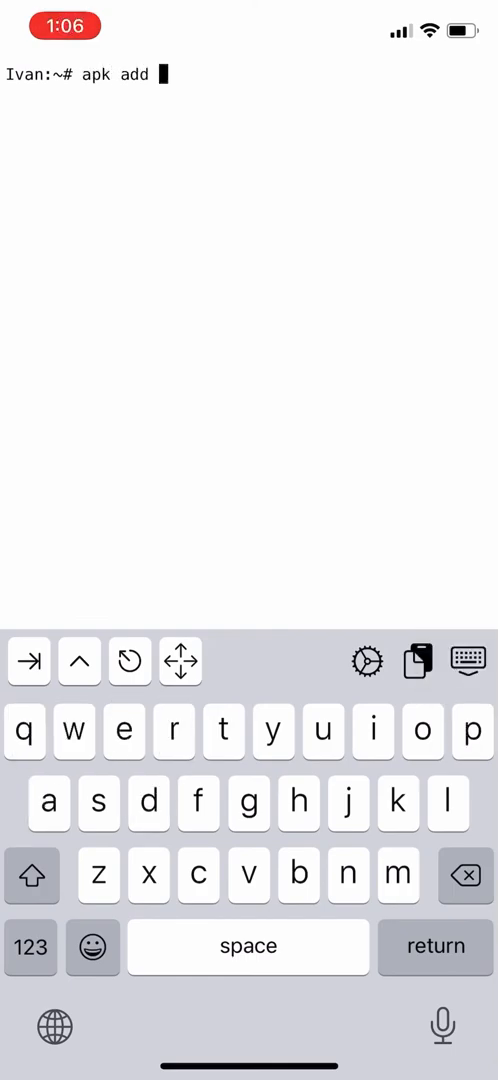
Install python2 (2.7.18) and then php with apk add
text(python2)
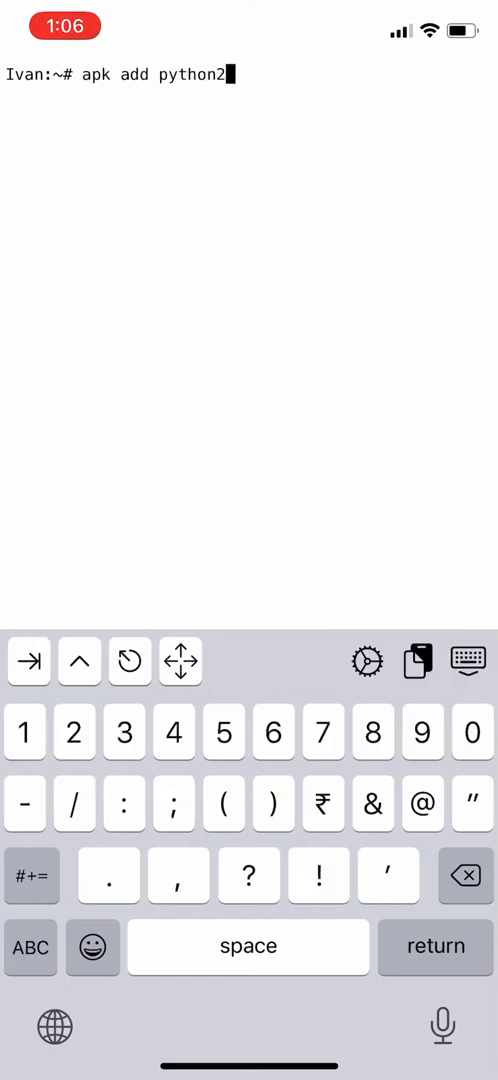
key(return)
text(apk add php)
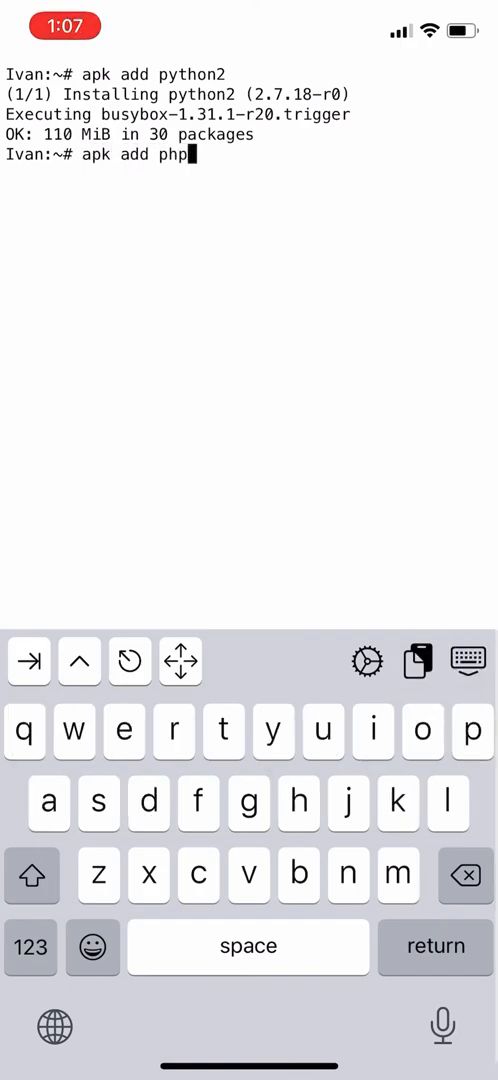
key(return)
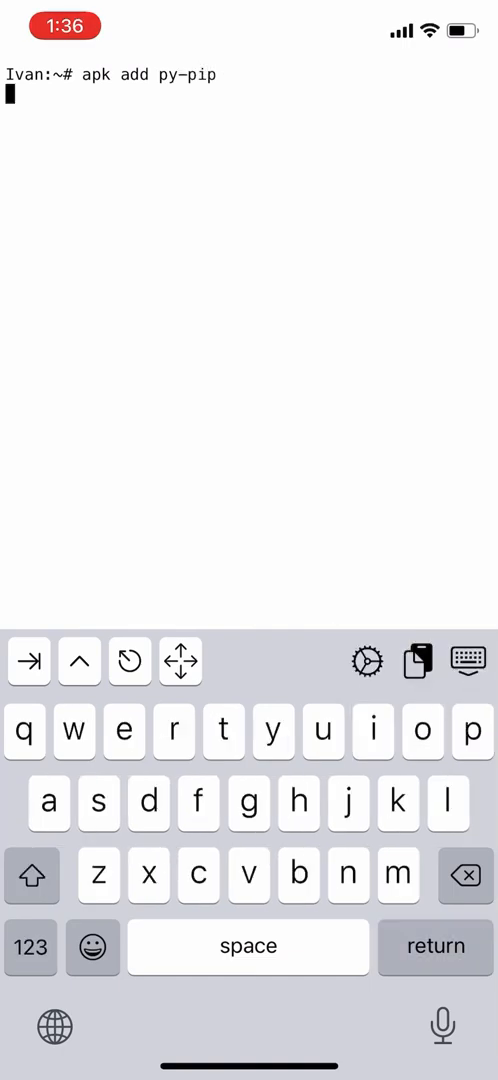
Install py3-pip with apk and run python3 -m pip to view its usage
key(return)
text(apk add)
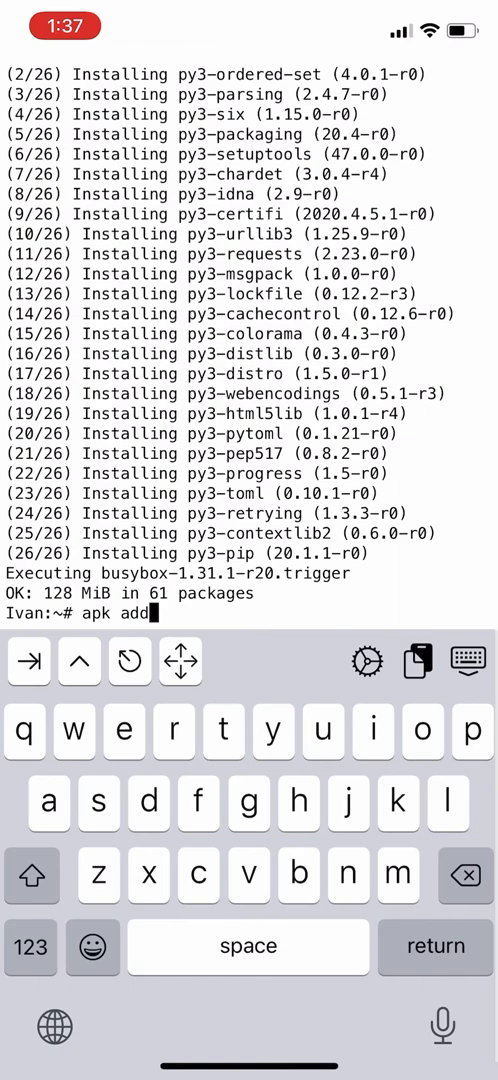
text(py3-pip)
text(c)
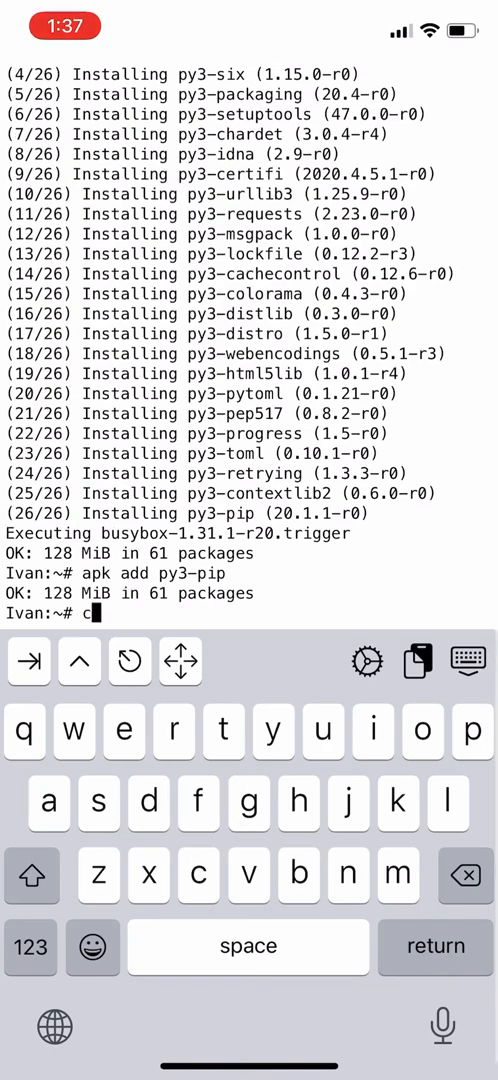
text(lear)
text(python3)
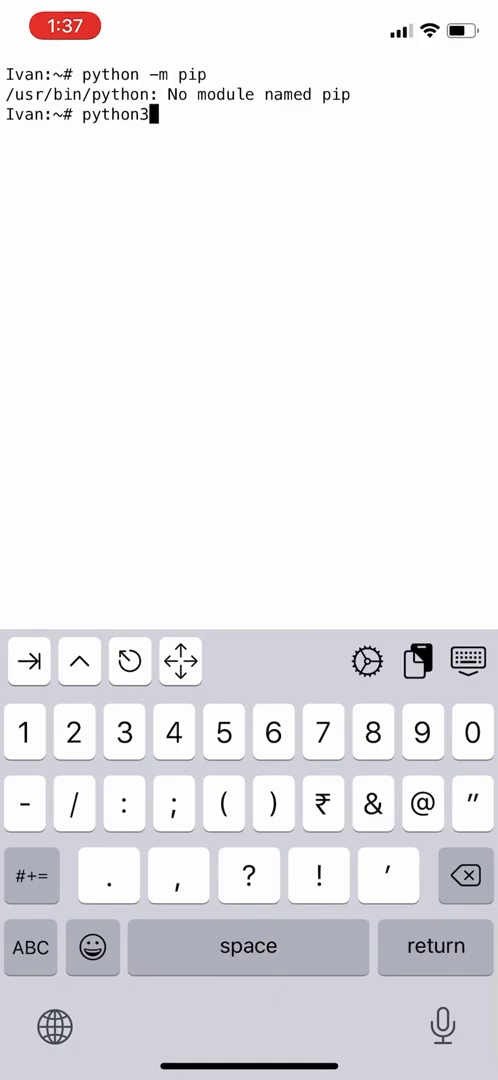
text( -m pip)
key(return)
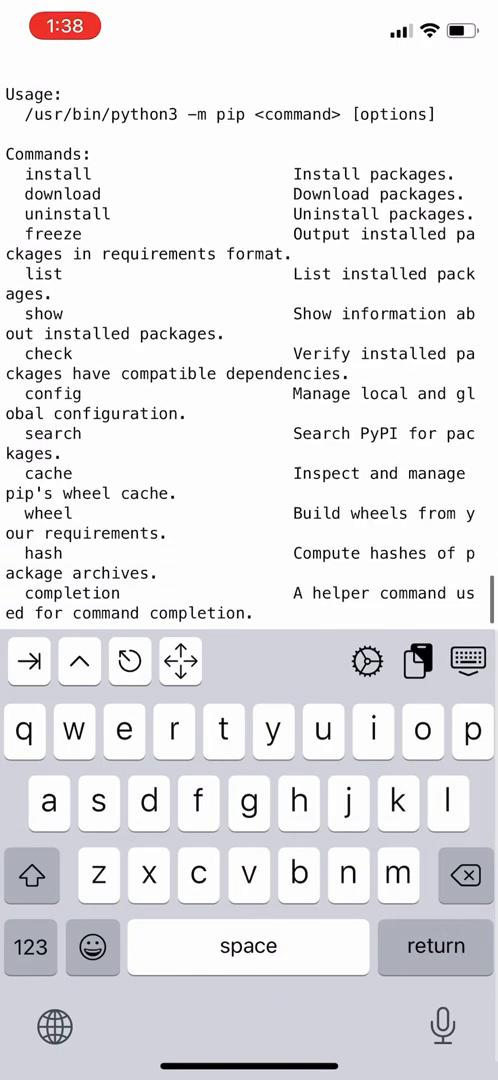
scroll(down, 3)
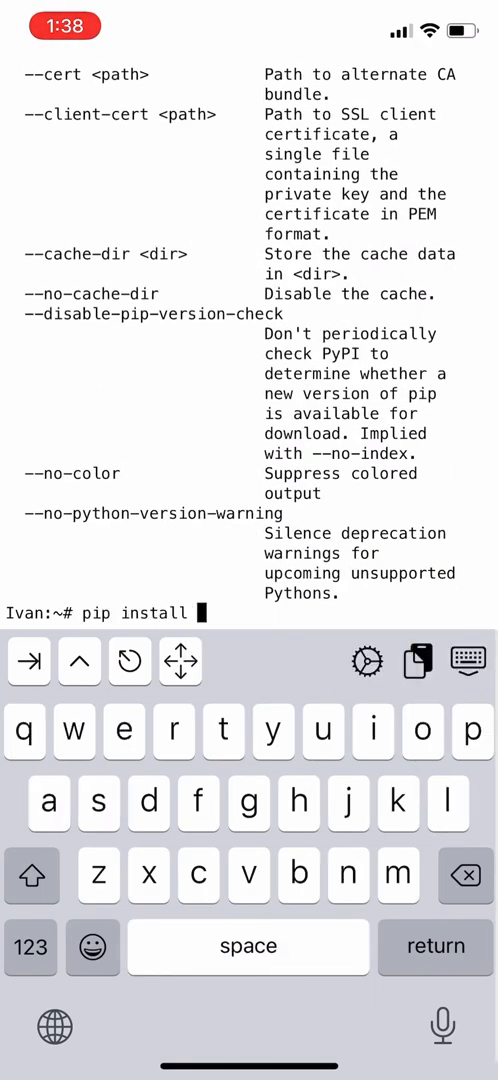
Install wordlist-1.0.1 with pip install wordlist
text(wordlist)
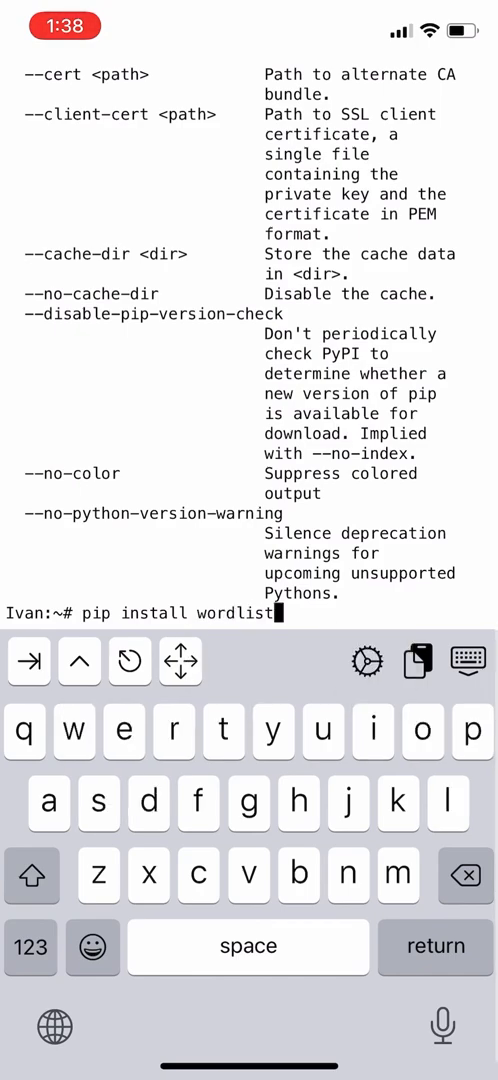
key(return)
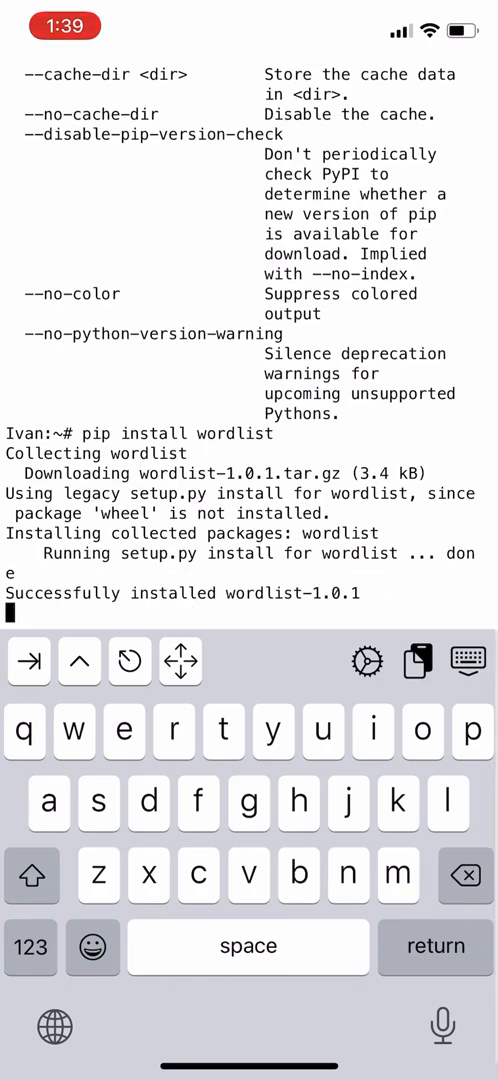
text(wor)
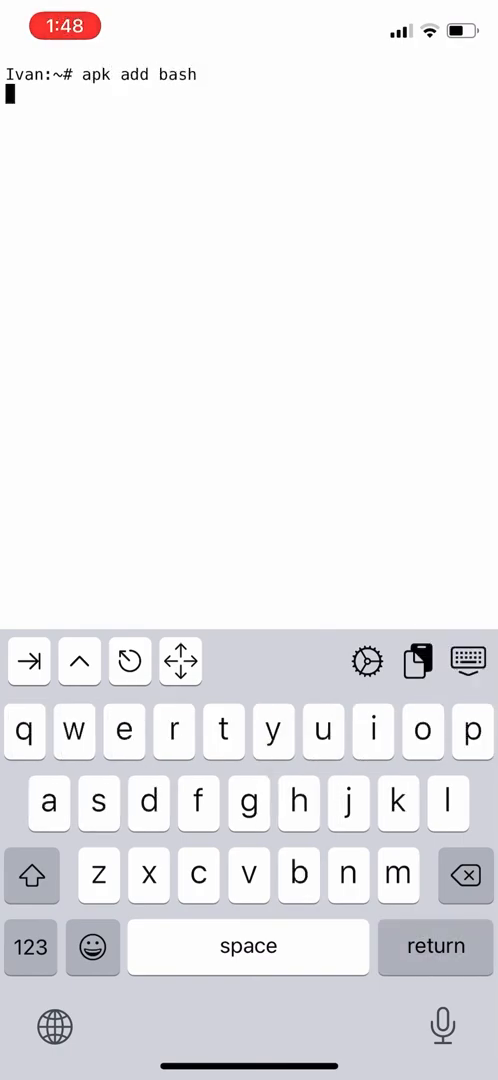
Install bash, curl and wget, each with apk add
key(return)
text(apk add)
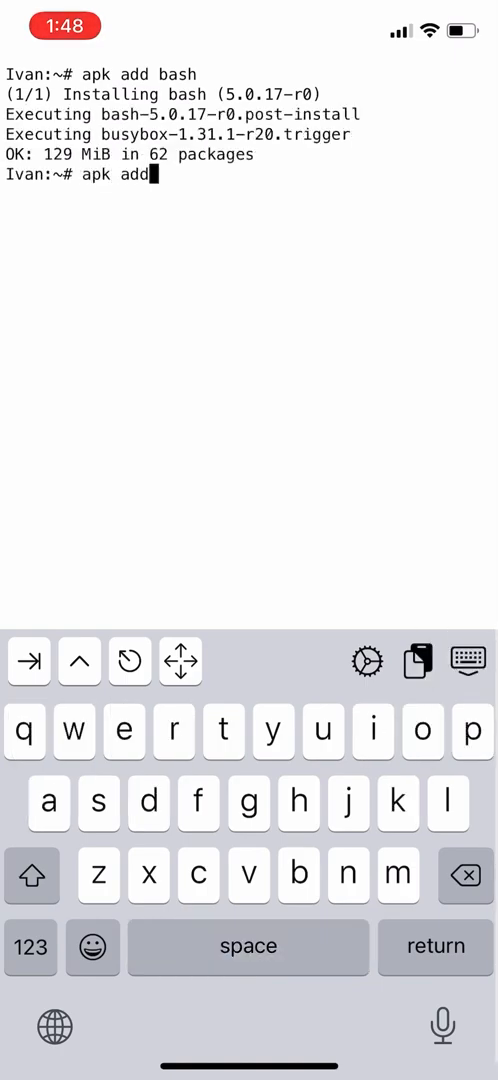
text(curl)
text(apk add w)
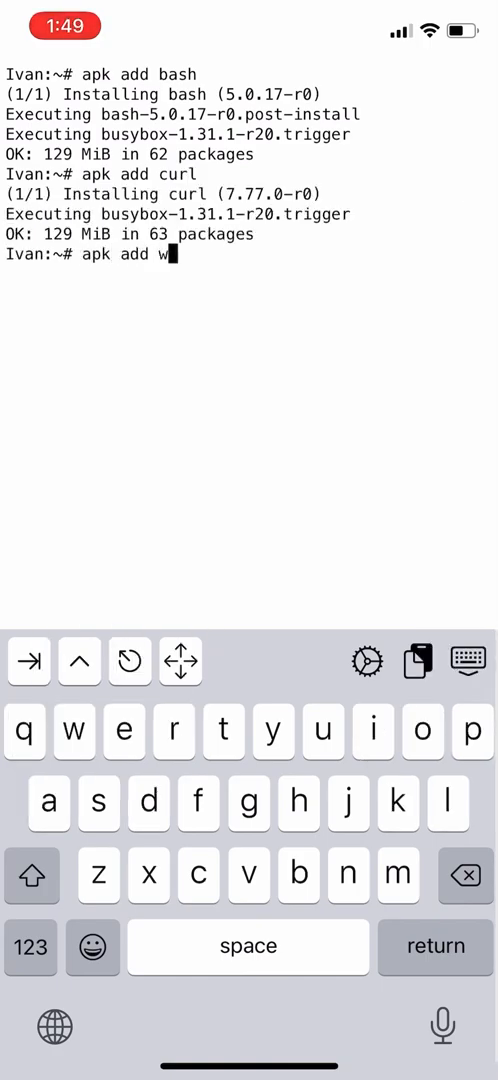
key(return)
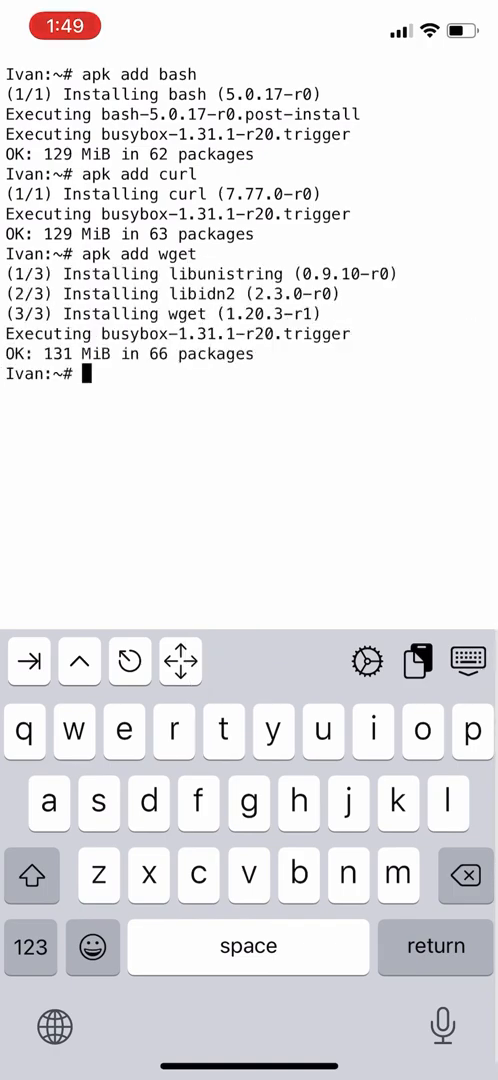
text(cle)
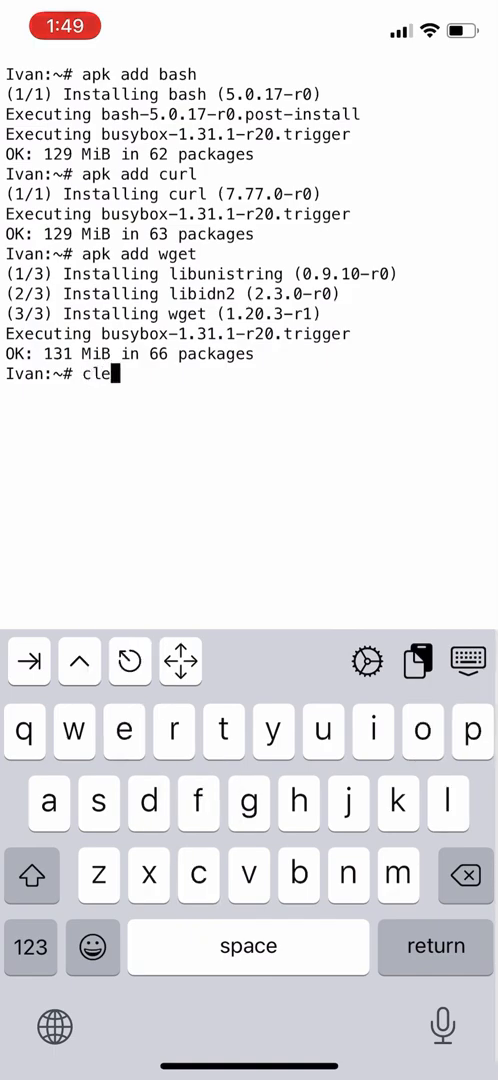